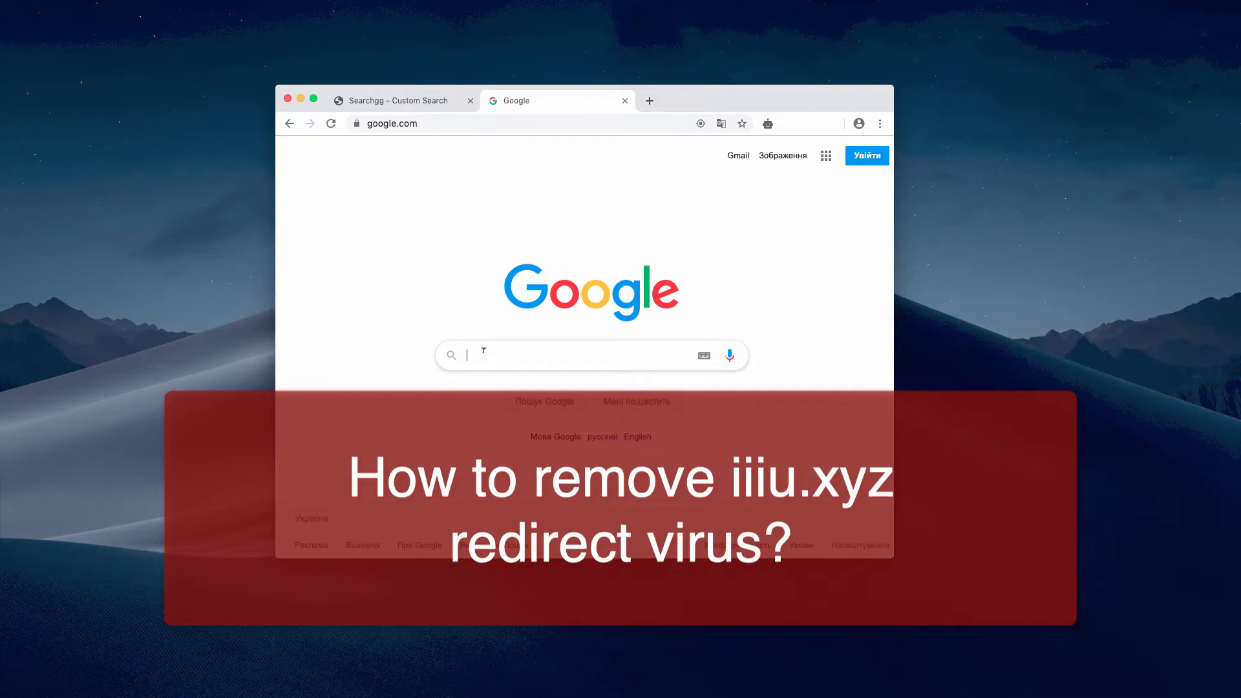
Step: Search Google for 'remove virus', which gets redirected to Searchgg on iiiu.xyz
type("remove virus")
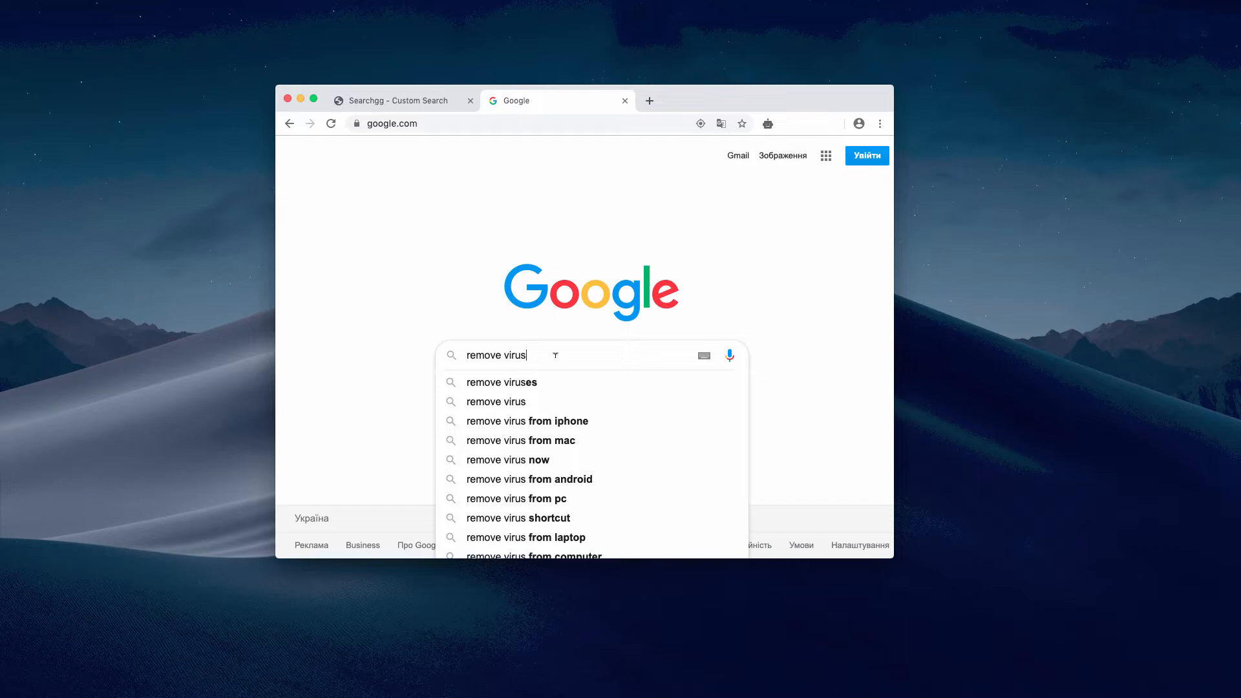
key("Return")
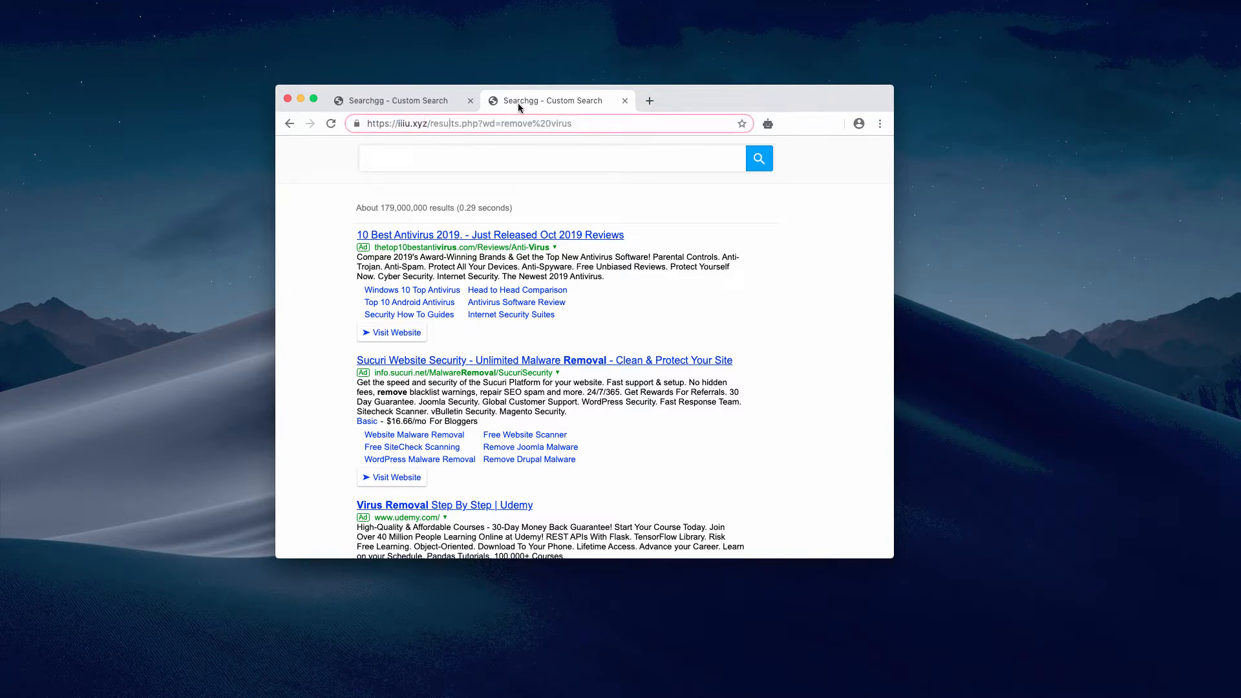
mouse_move(532, 101)
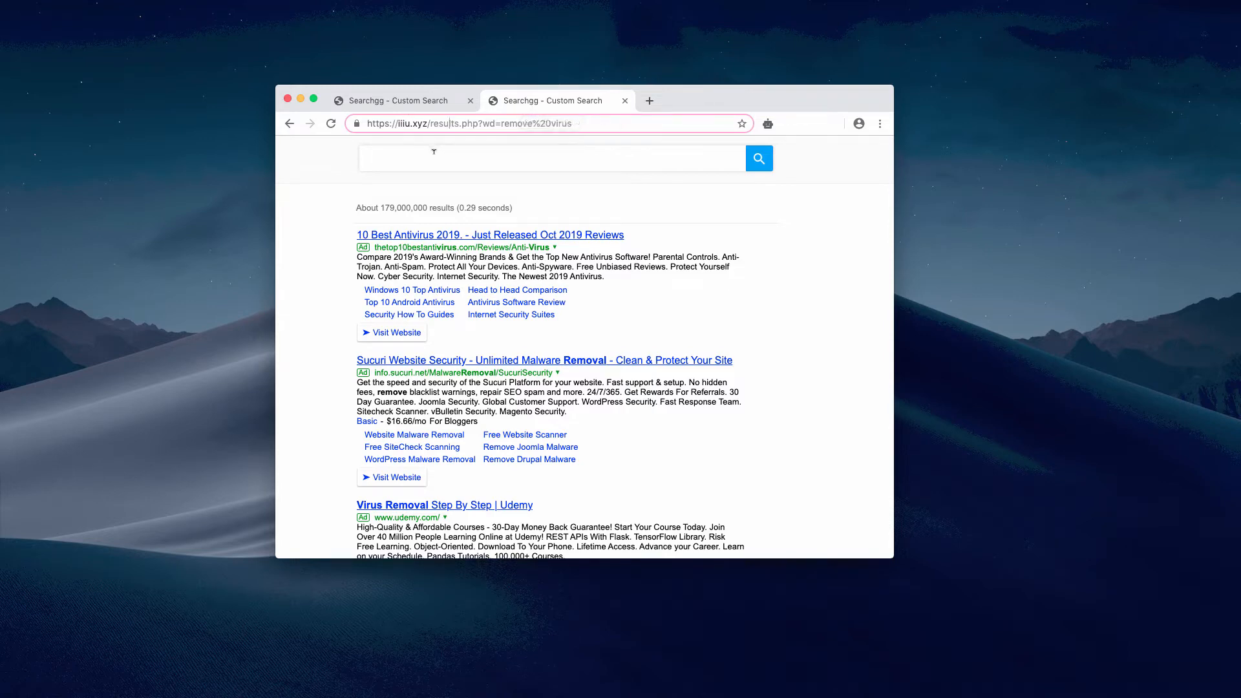
mouse_move(530, 137)
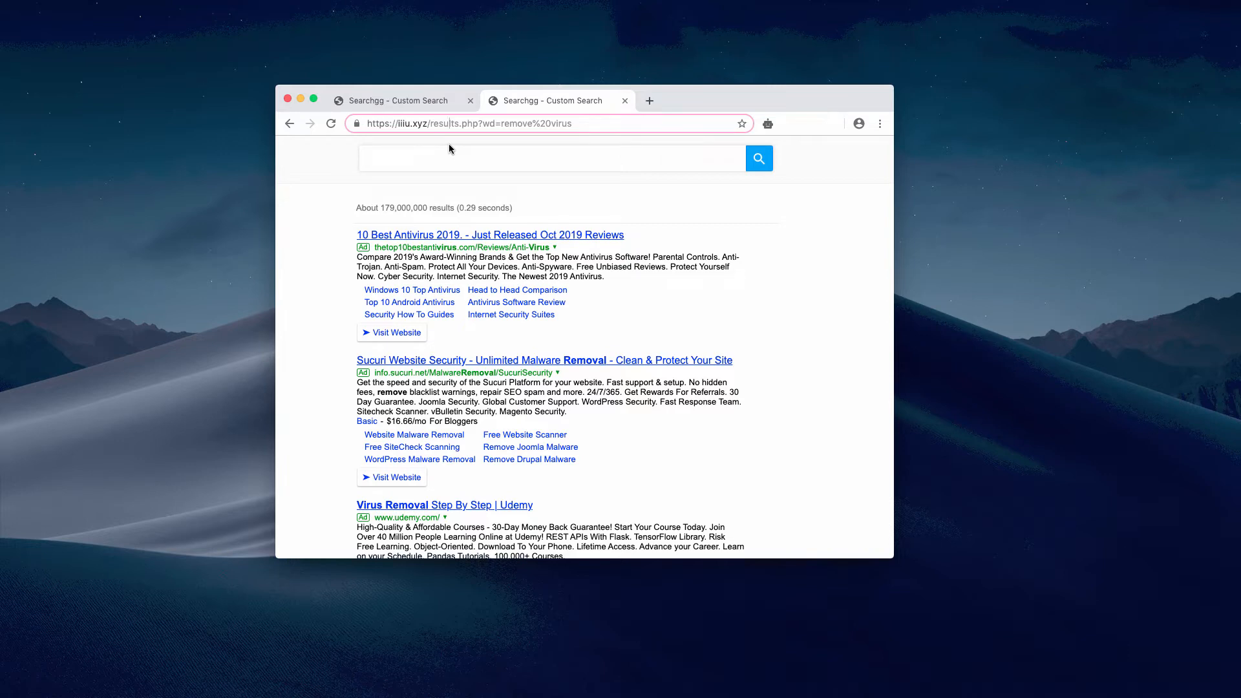
mouse_move(431, 93)
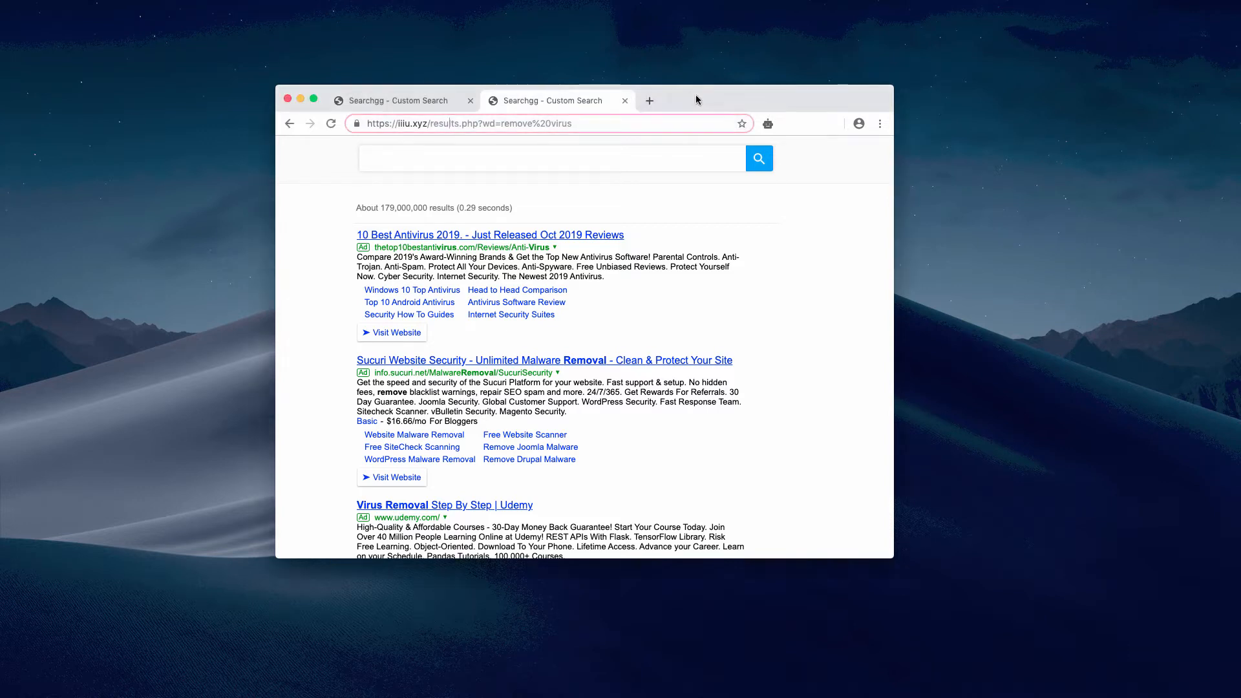
Step: Reach Chrome's Extensions page via the menu's More Tools > Extensions
left_click(879, 124)
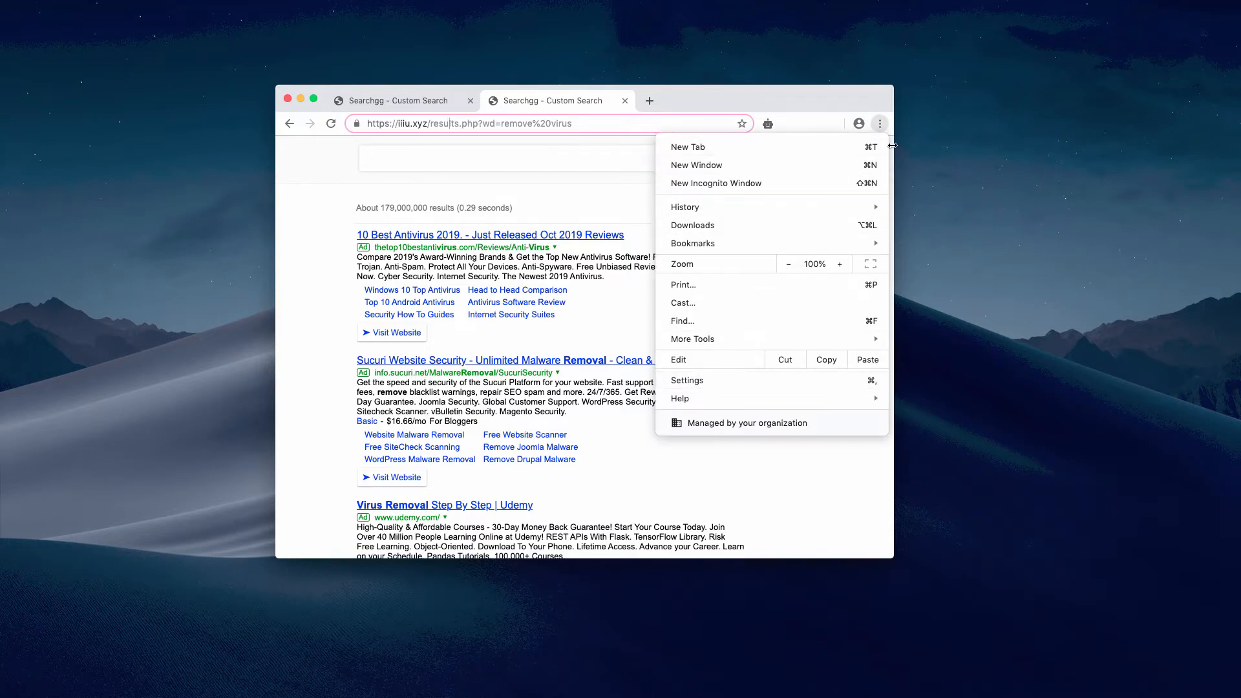
mouse_move(876, 127)
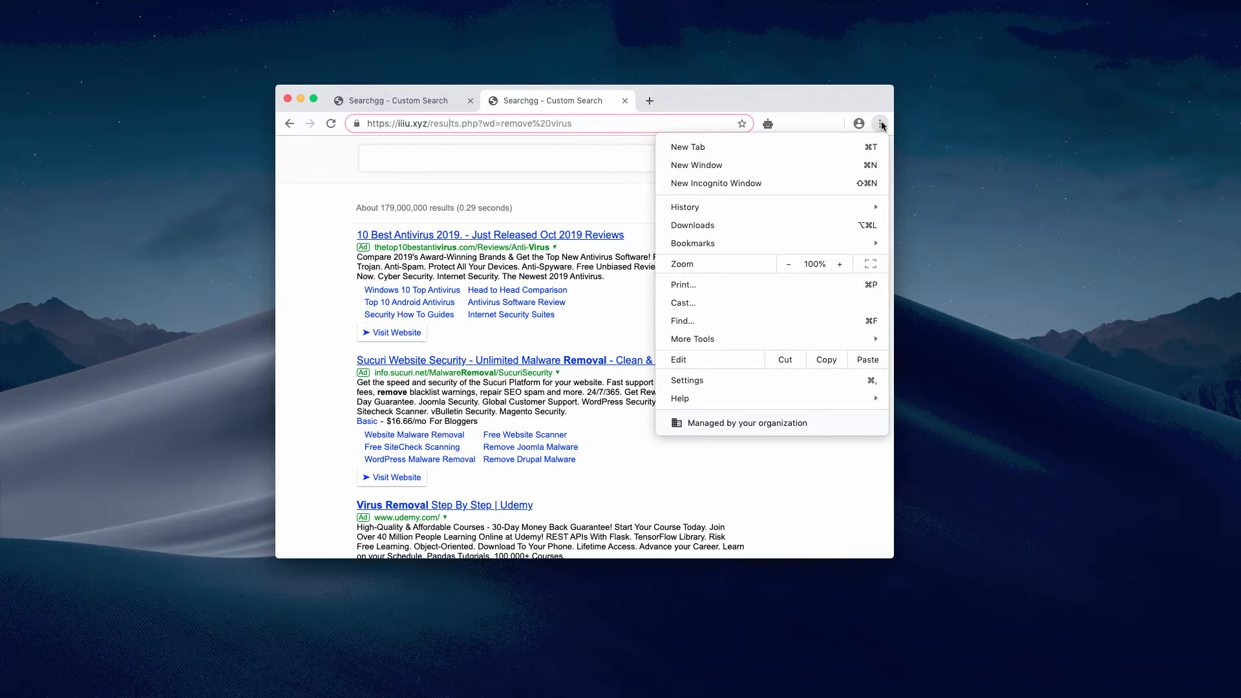
mouse_move(740, 284)
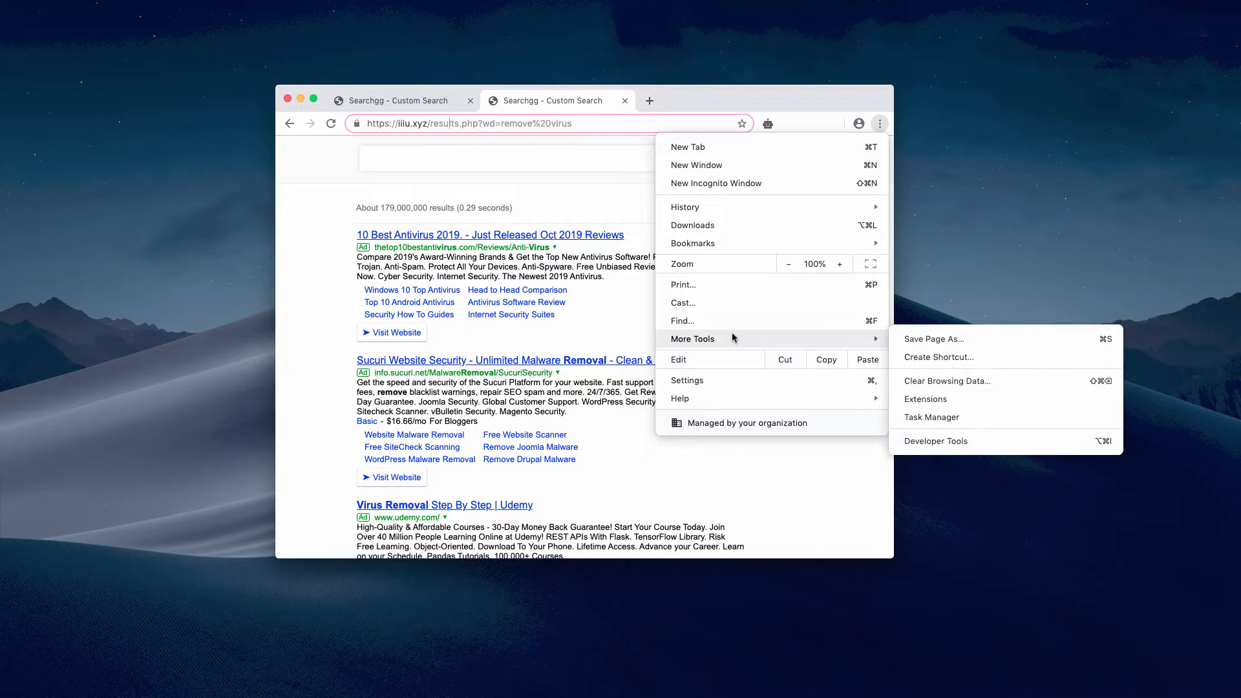
left_click(924, 399)
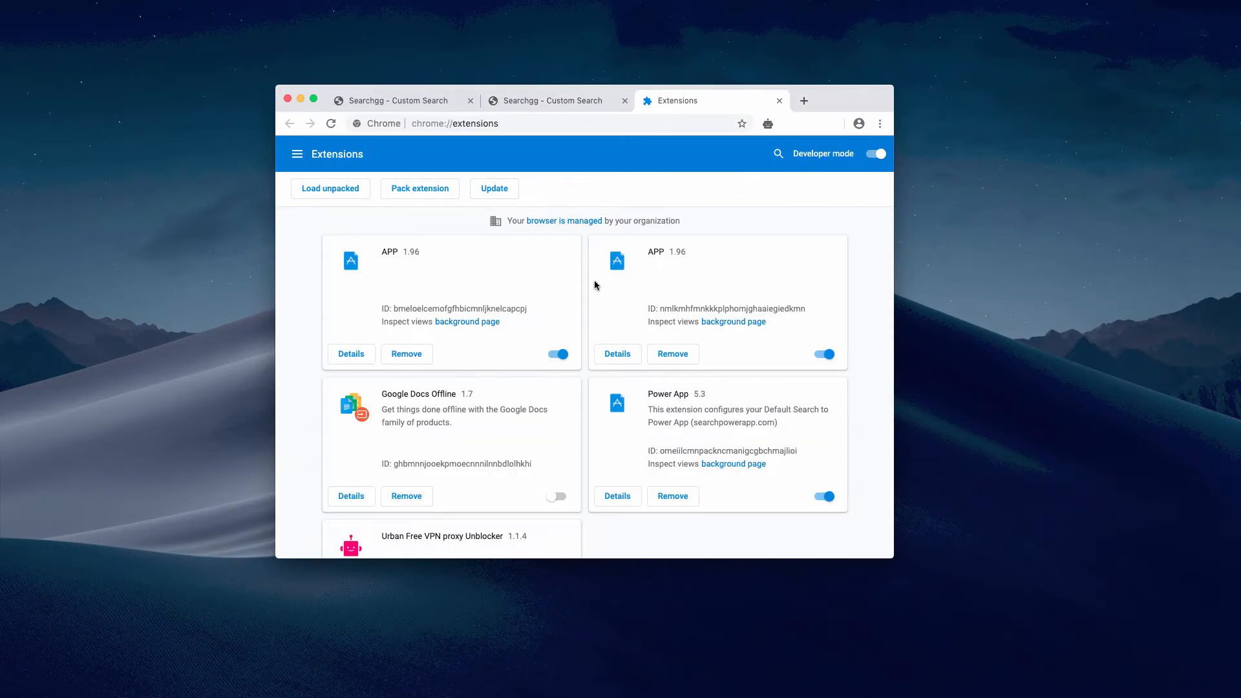
mouse_move(365, 247)
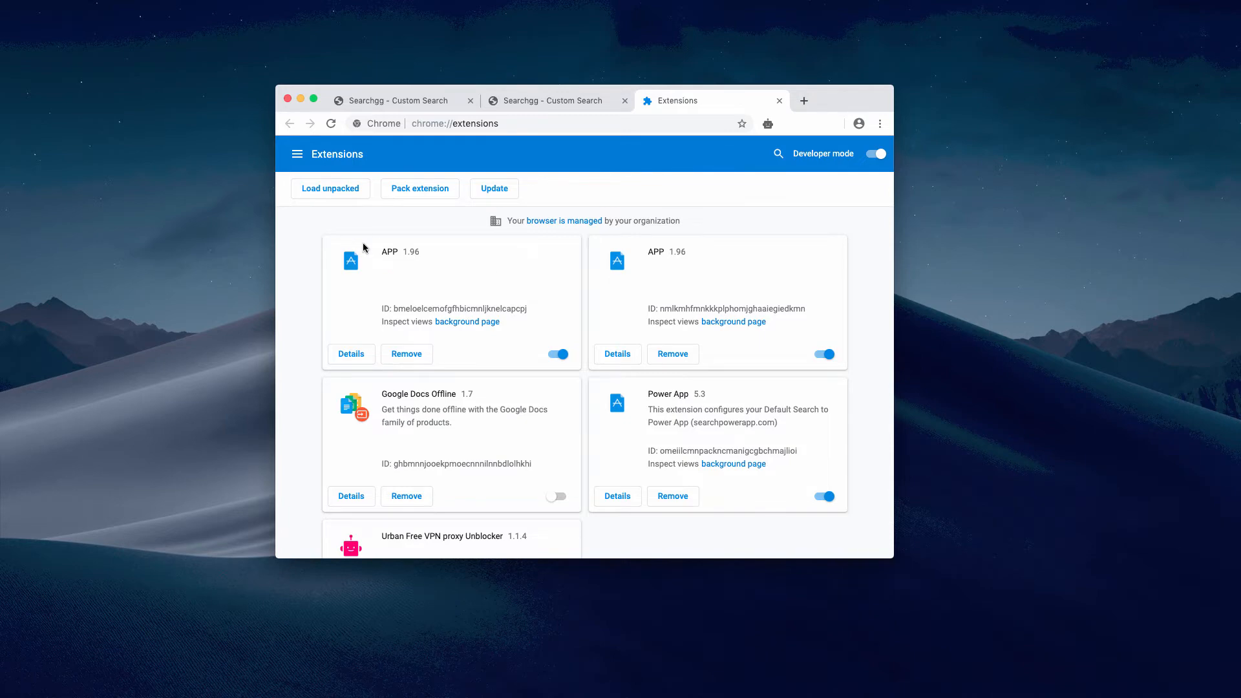
mouse_move(424, 260)
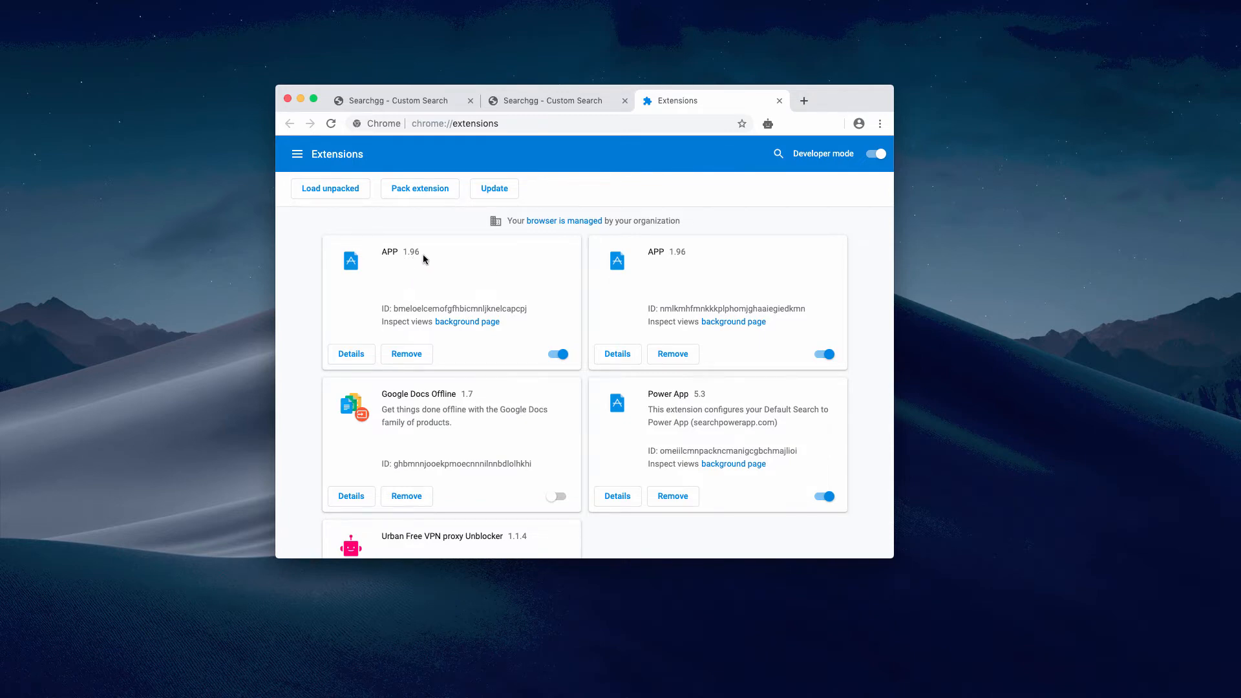
mouse_move(556, 354)
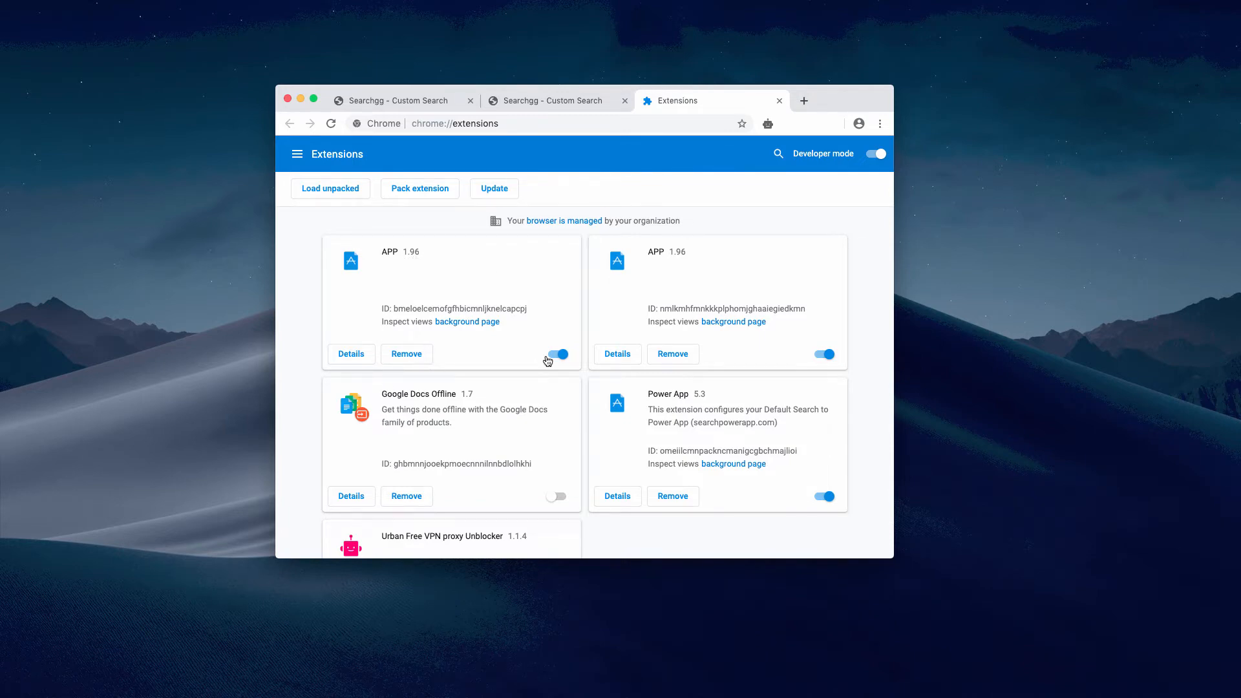
Step: Remove both APP extensions and the Power App extension, confirming each removal
left_click(406, 355)
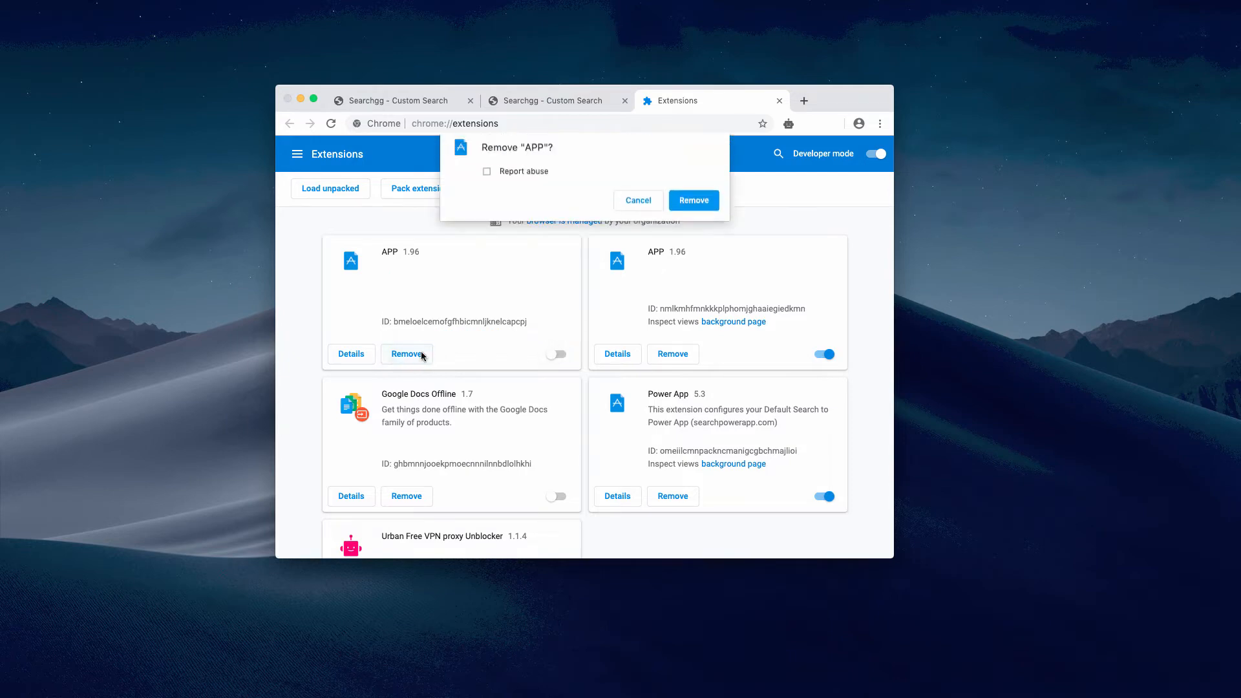
left_click(693, 199)
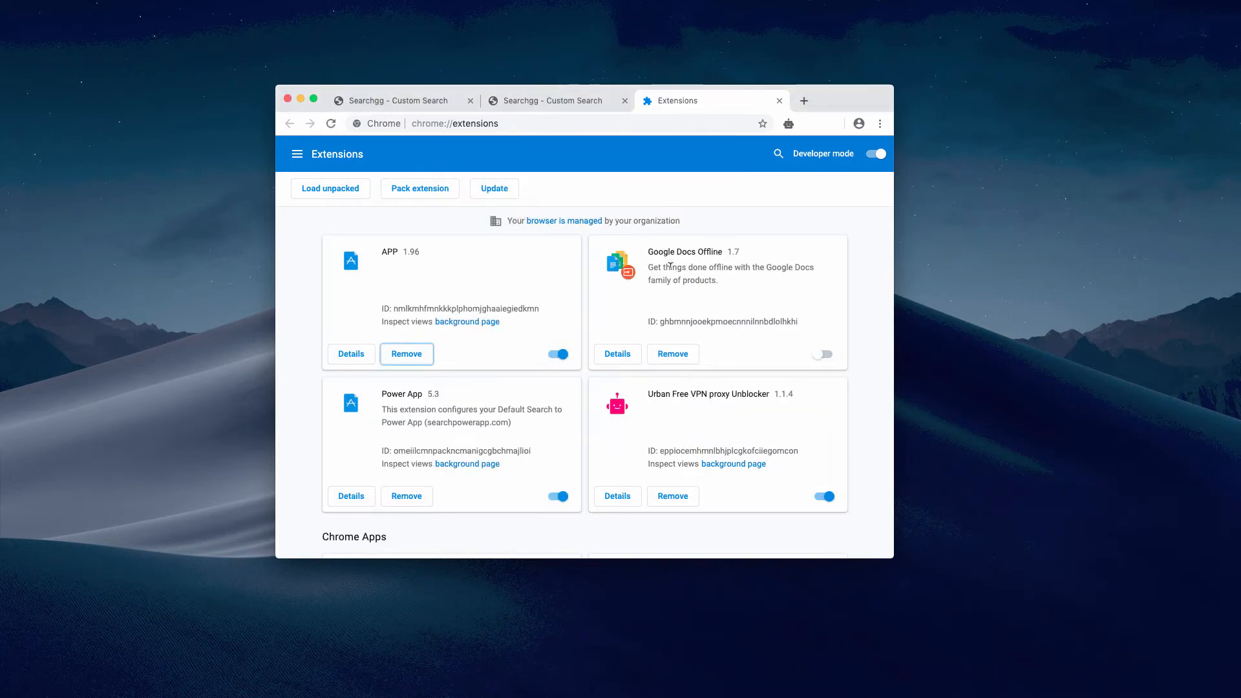
mouse_move(358, 282)
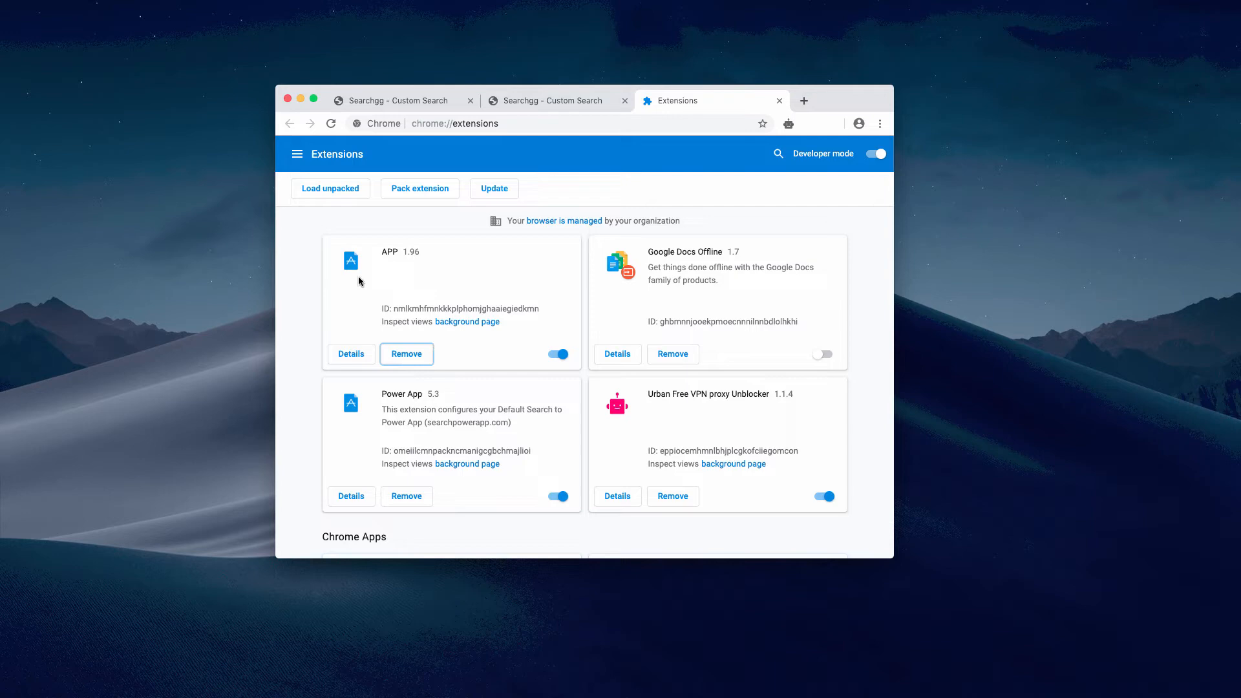
mouse_move(513, 346)
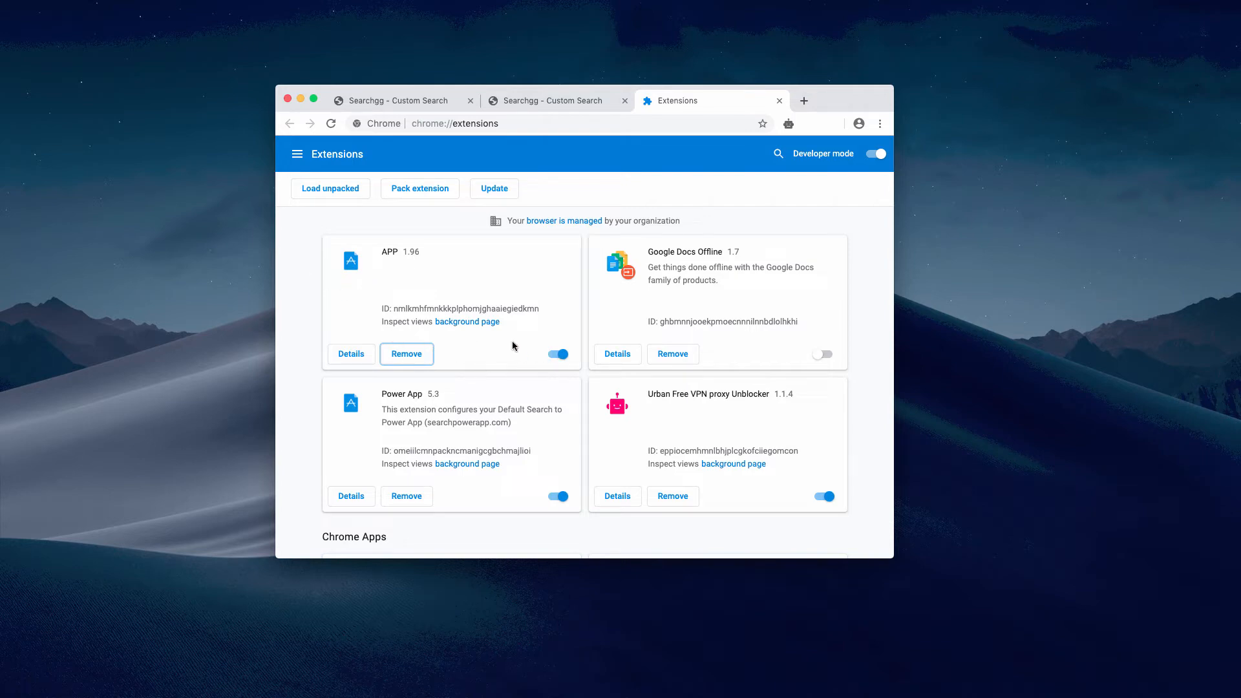
left_click(406, 354)
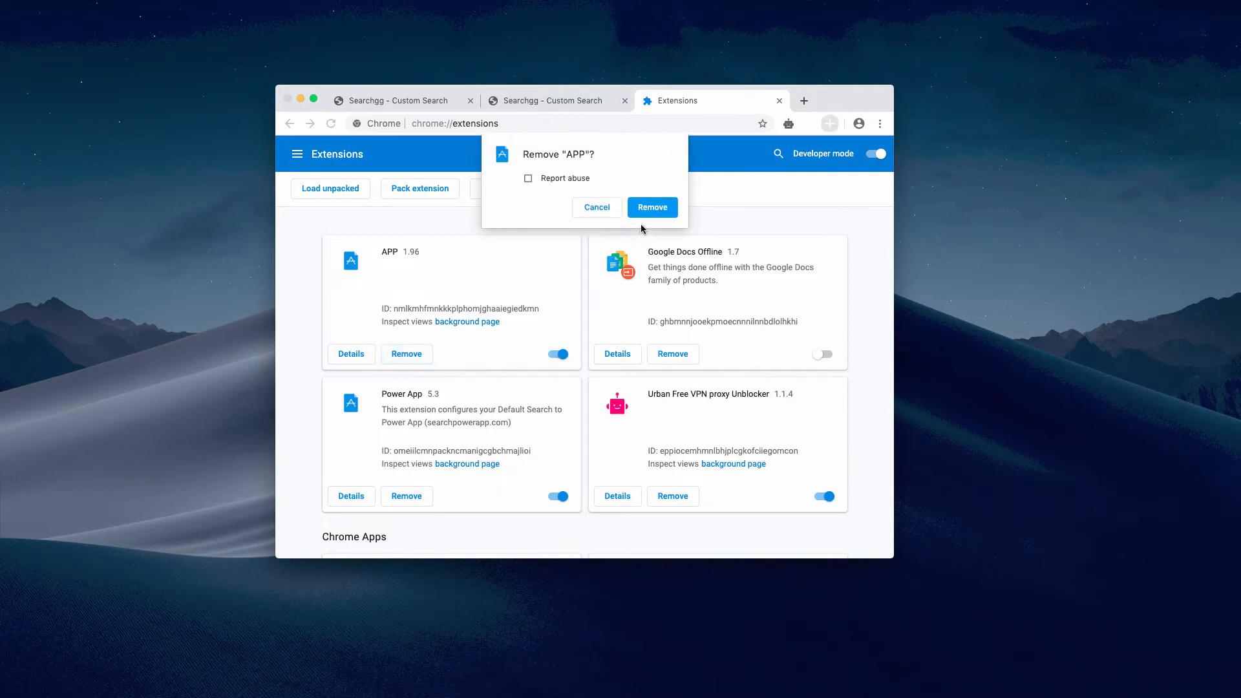
left_click(652, 207)
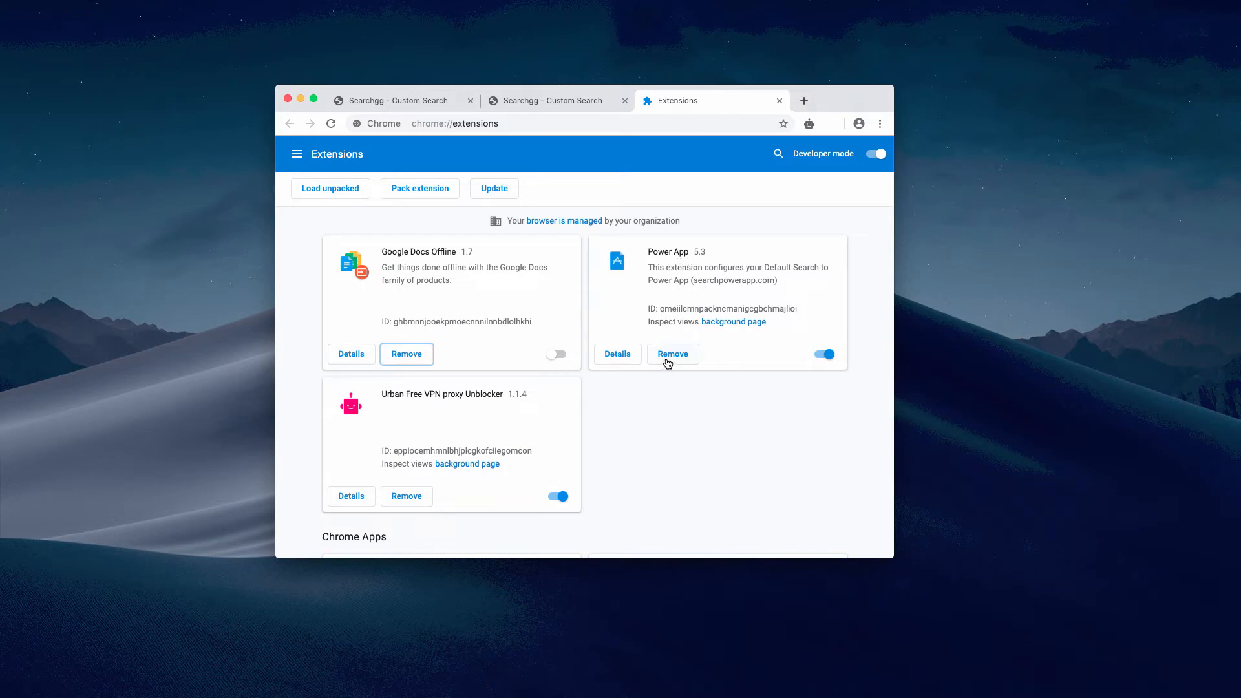
left_click(672, 354)
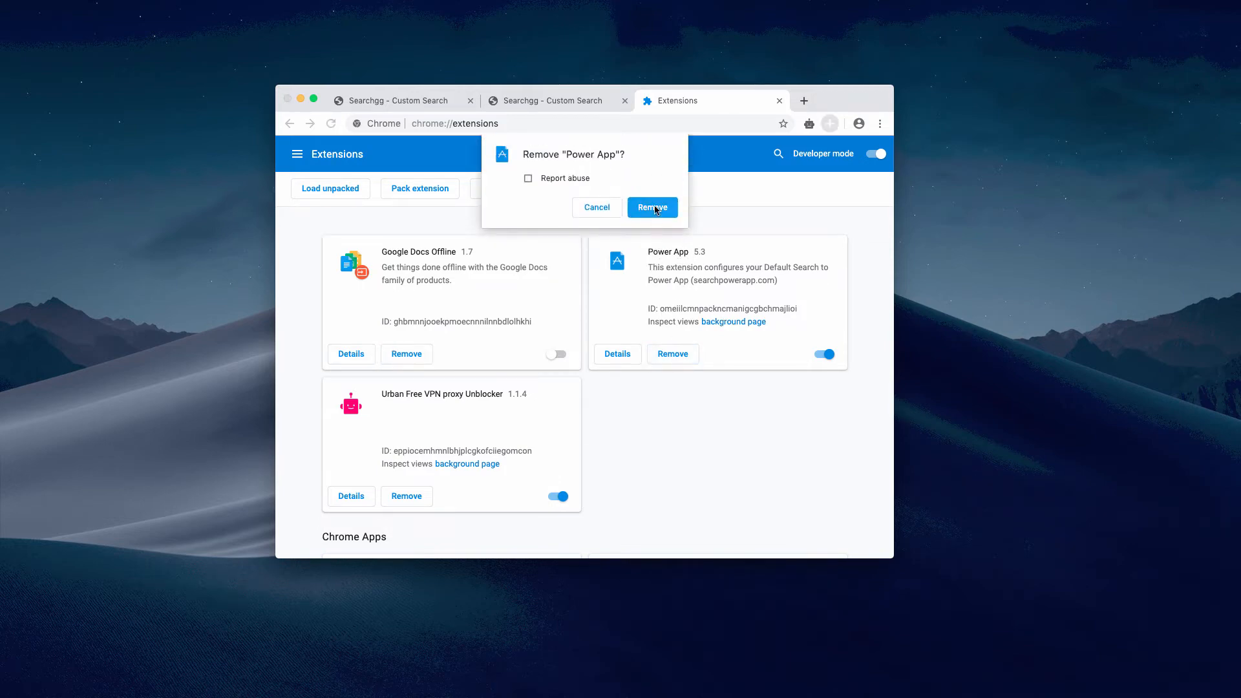
left_click(651, 207)
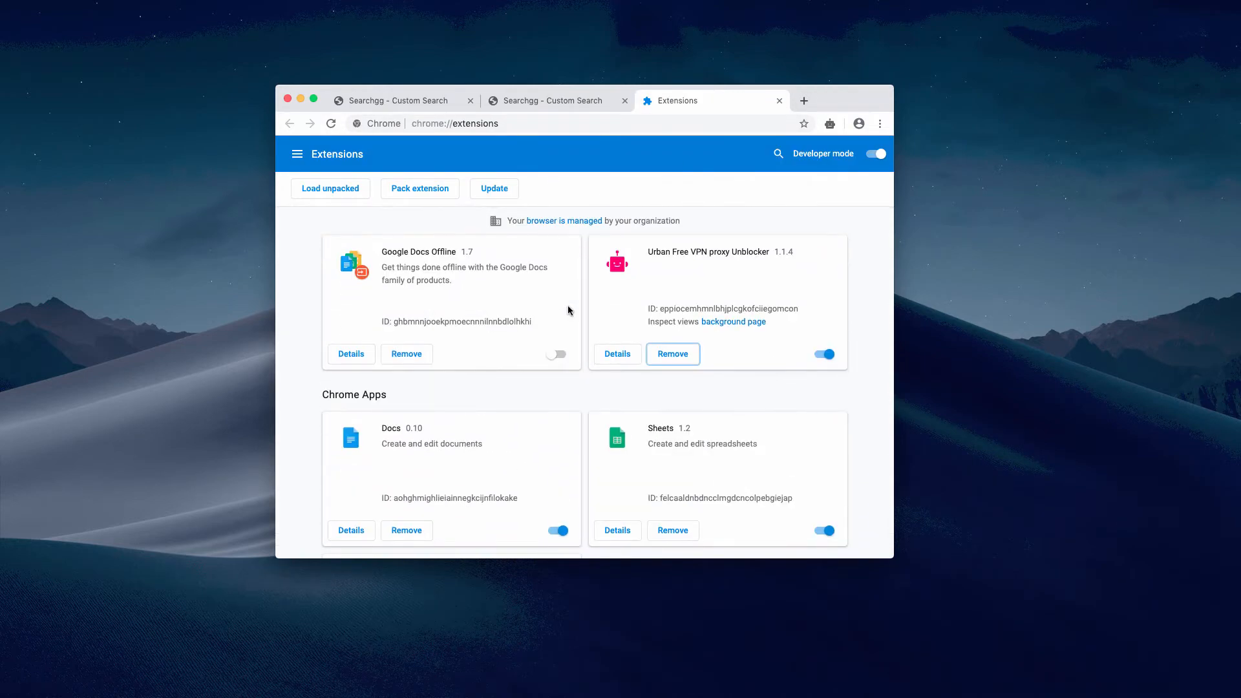
scroll("down", 3)
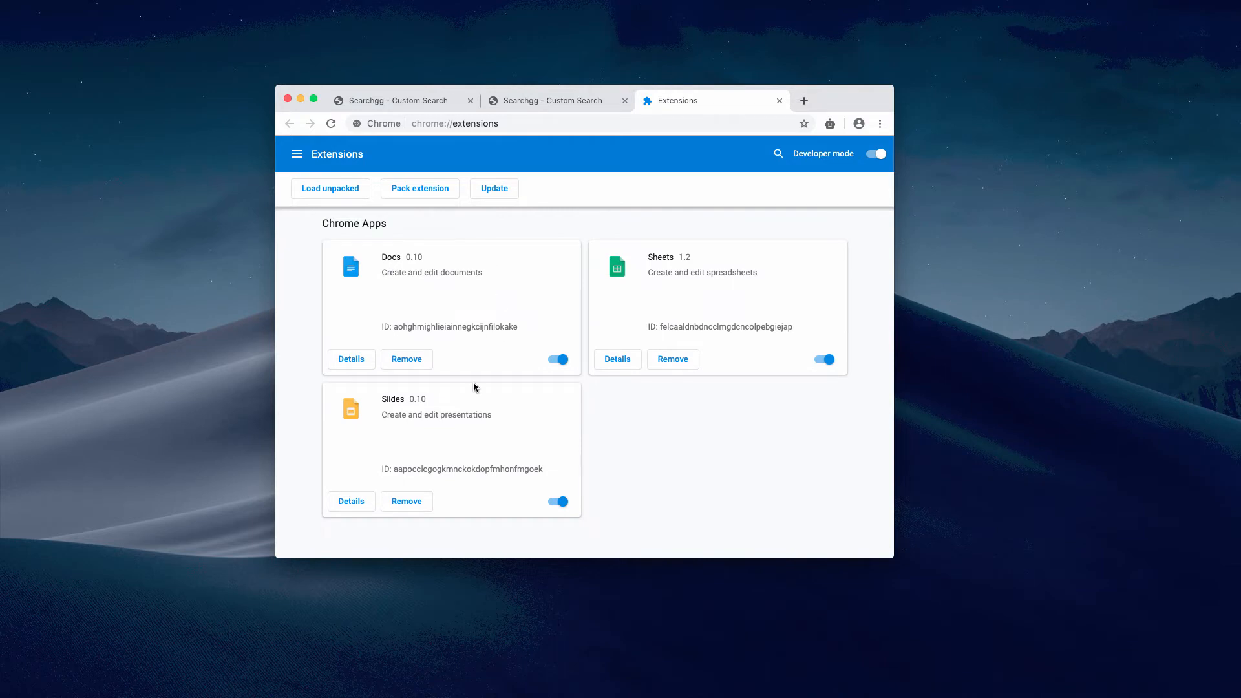
mouse_move(555, 405)
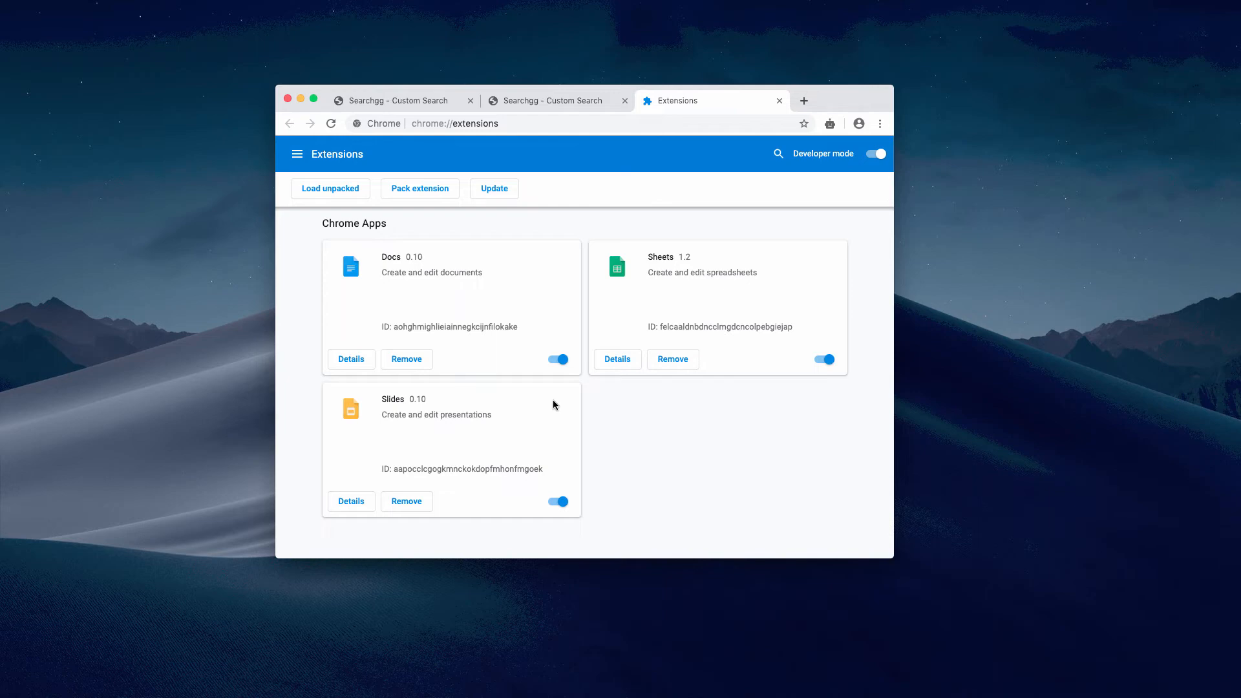
mouse_move(48, 438)
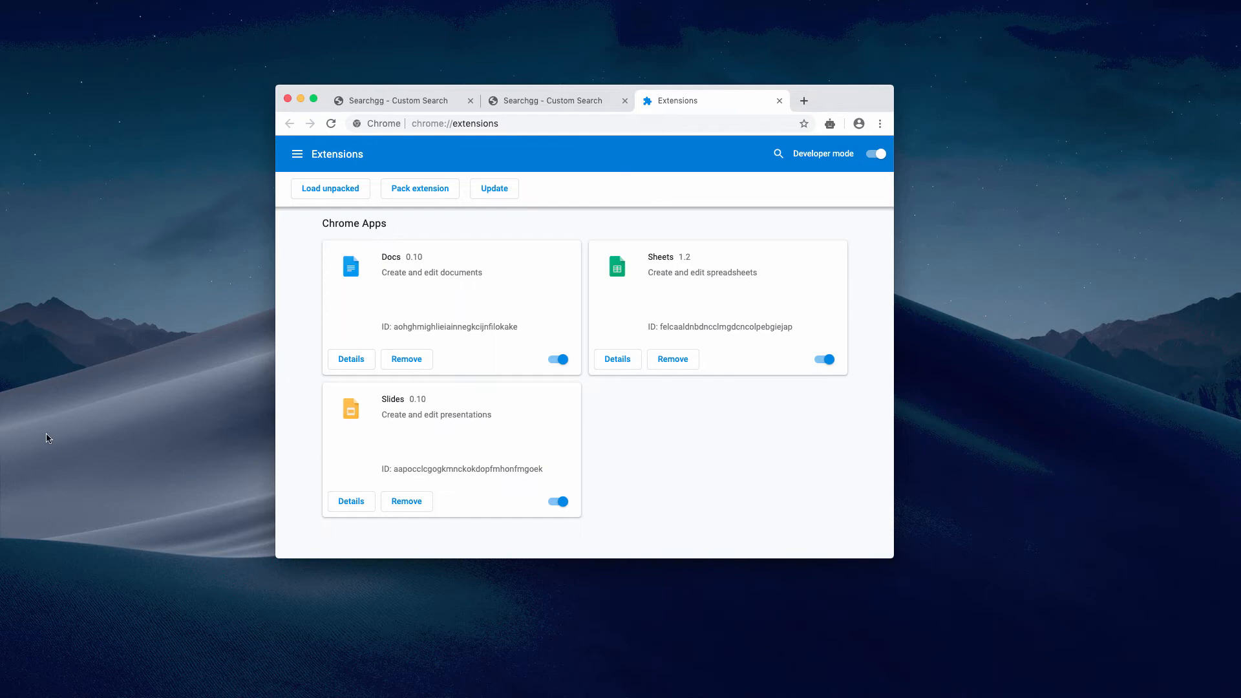
mouse_move(523, 414)
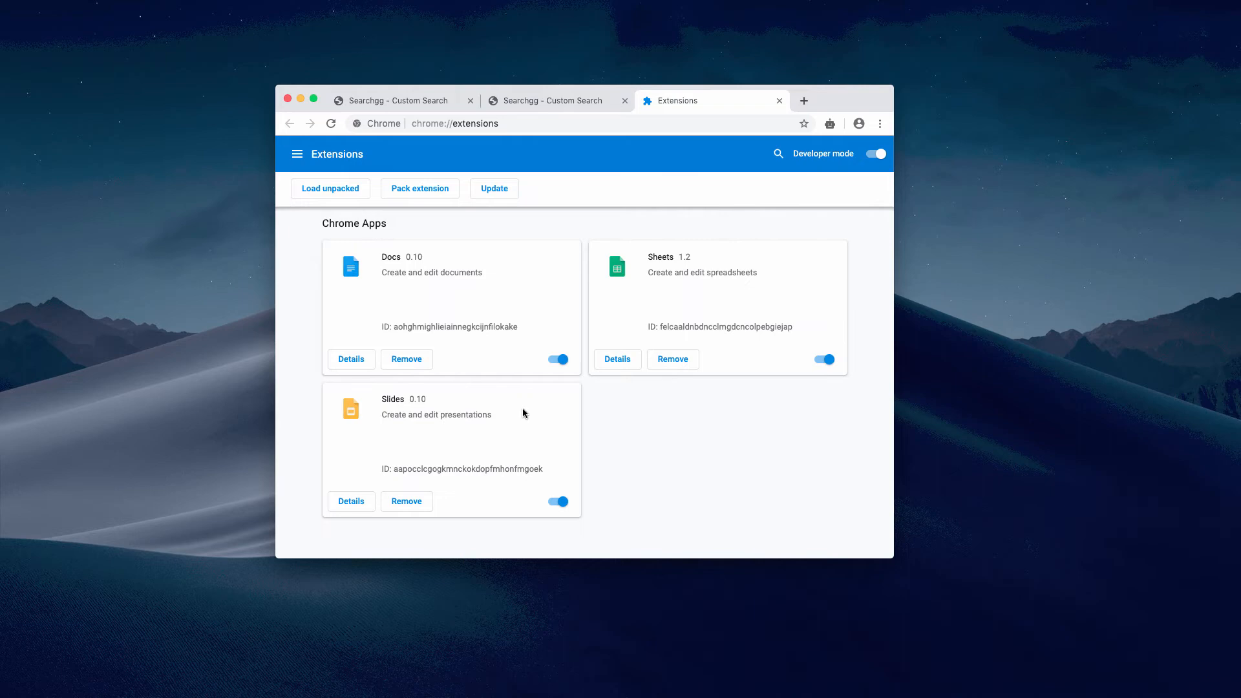
mouse_move(802, 101)
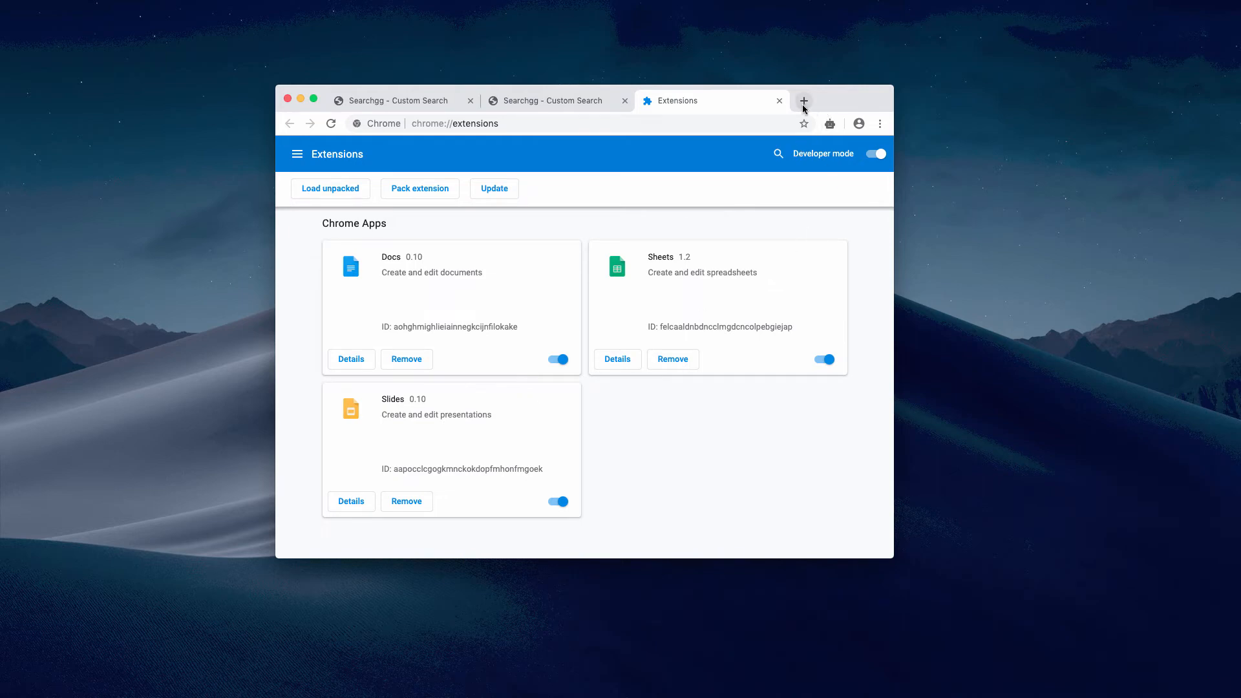
Step: In a new tab, search 'remove virus' and get genuine Google results on google.com
left_click(803, 100)
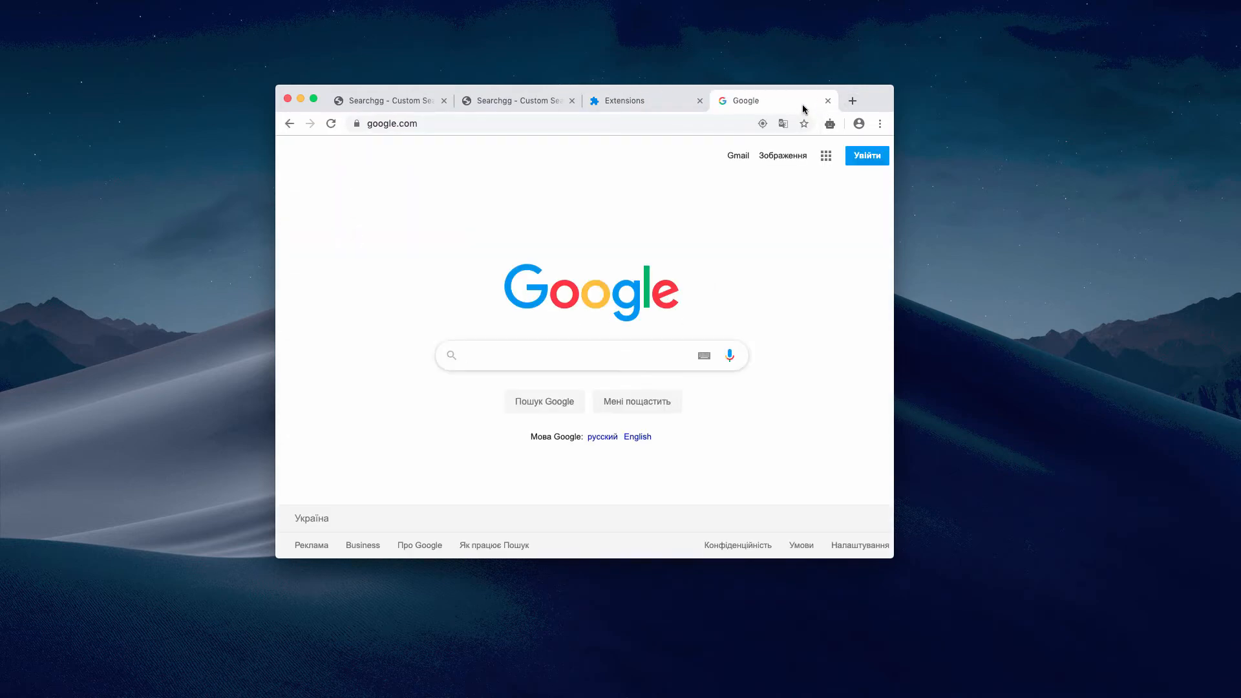
type("v")
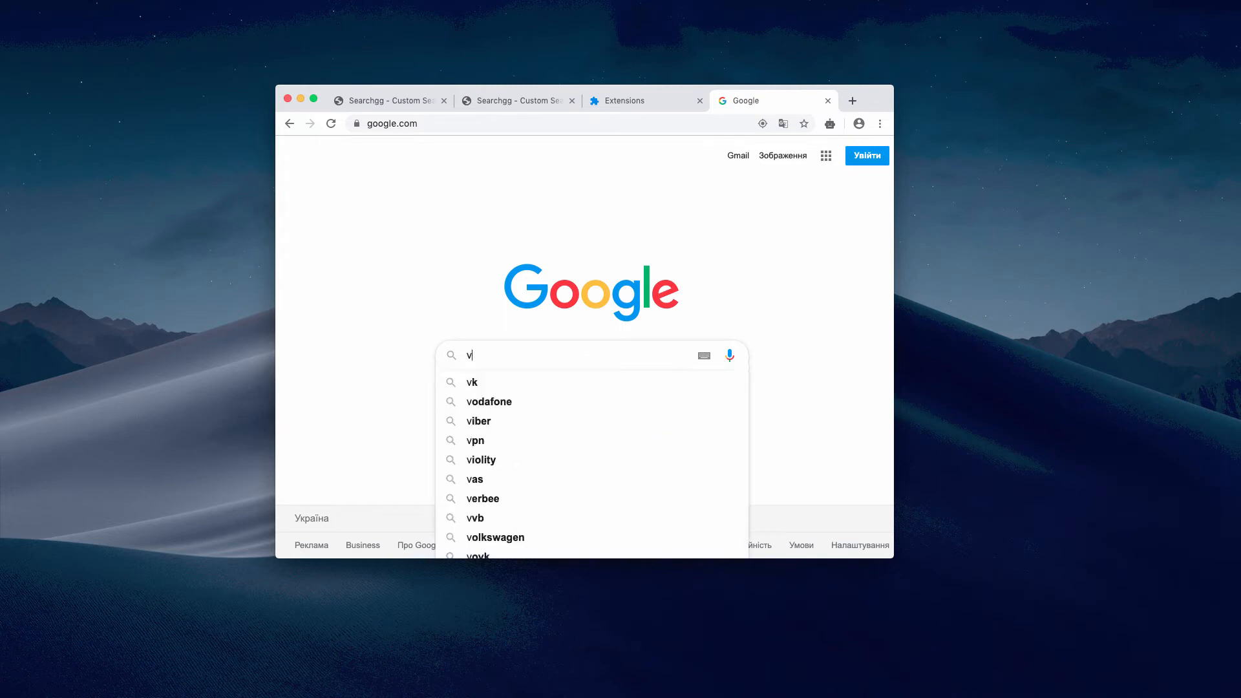
type("remove q")
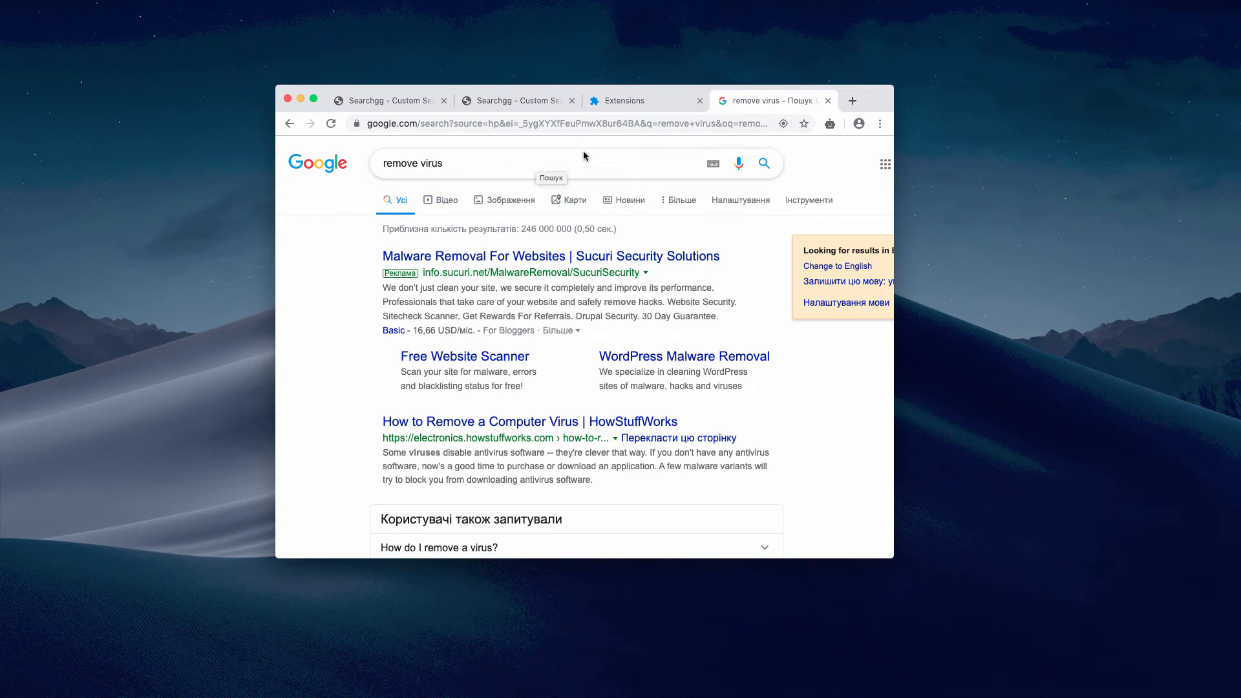
mouse_move(584, 157)
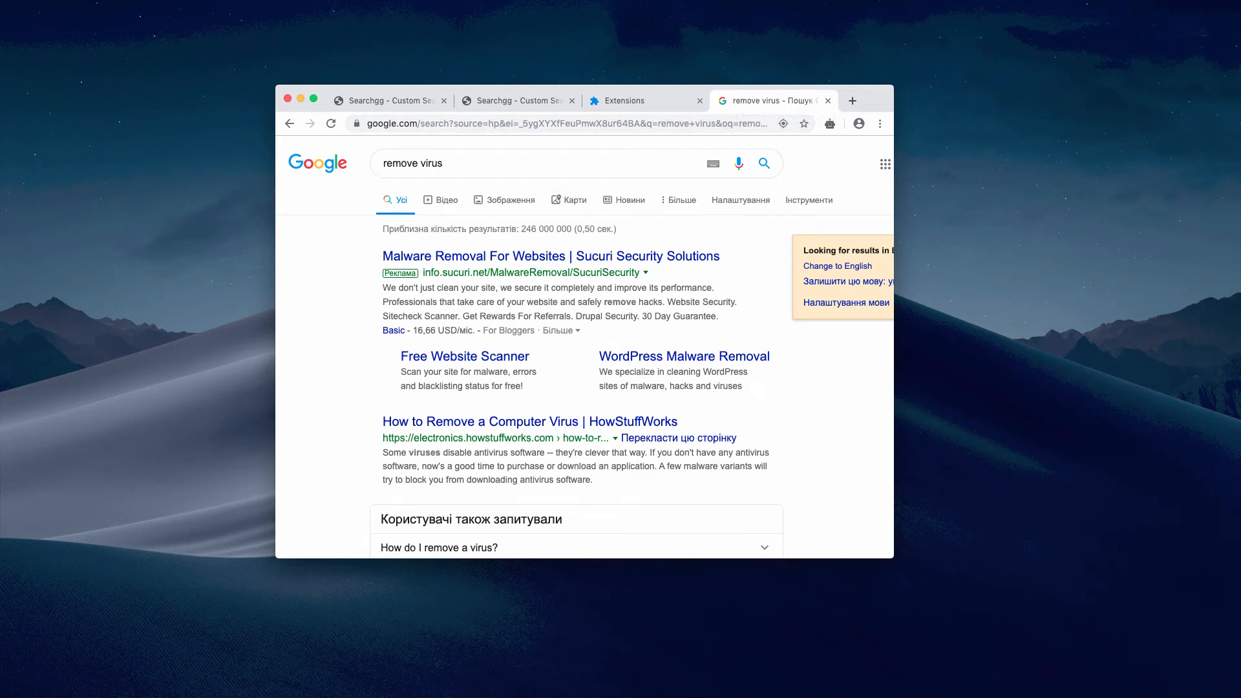
mouse_move(225, 287)
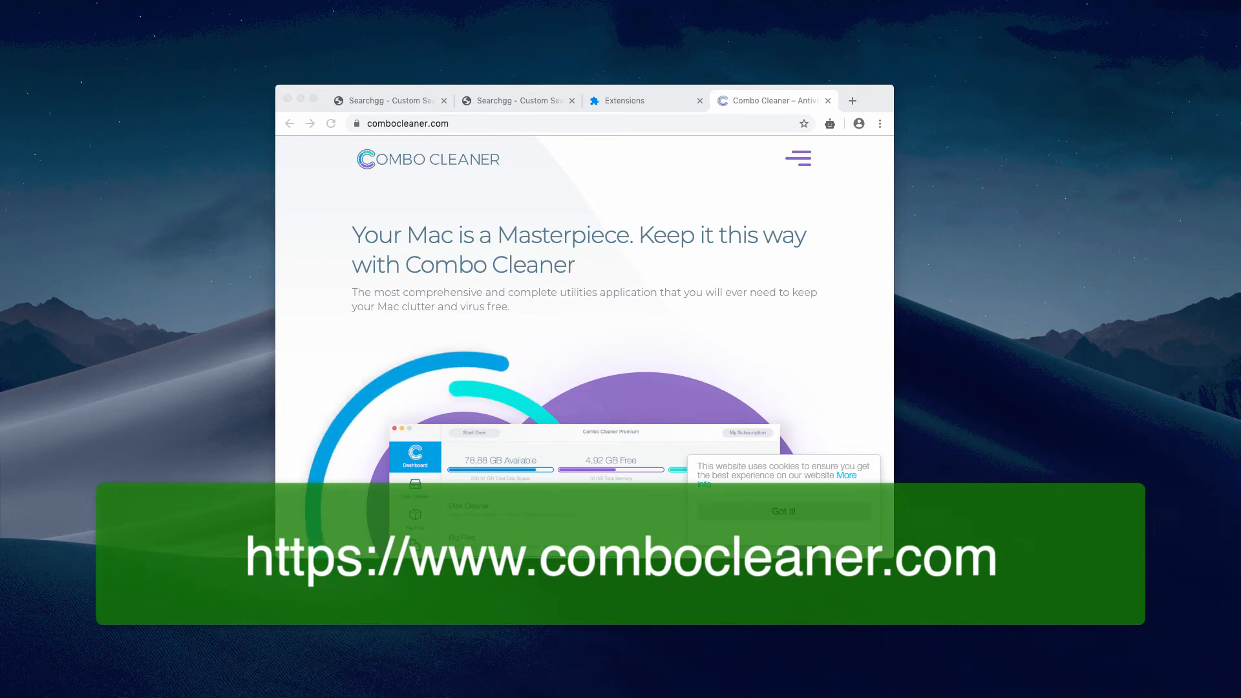
Step: Go to combocleaner.com, the Combo Cleaner home page for the Mac cleaning app
left_click(407, 124)
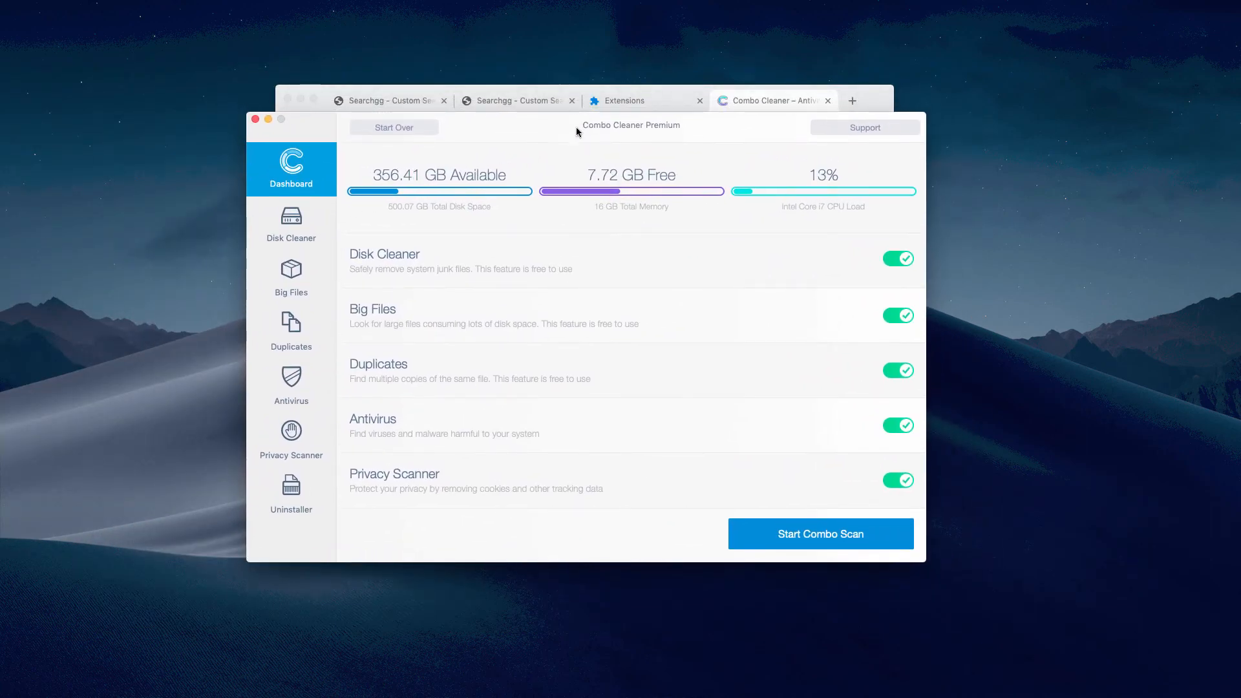
mouse_move(690, 129)
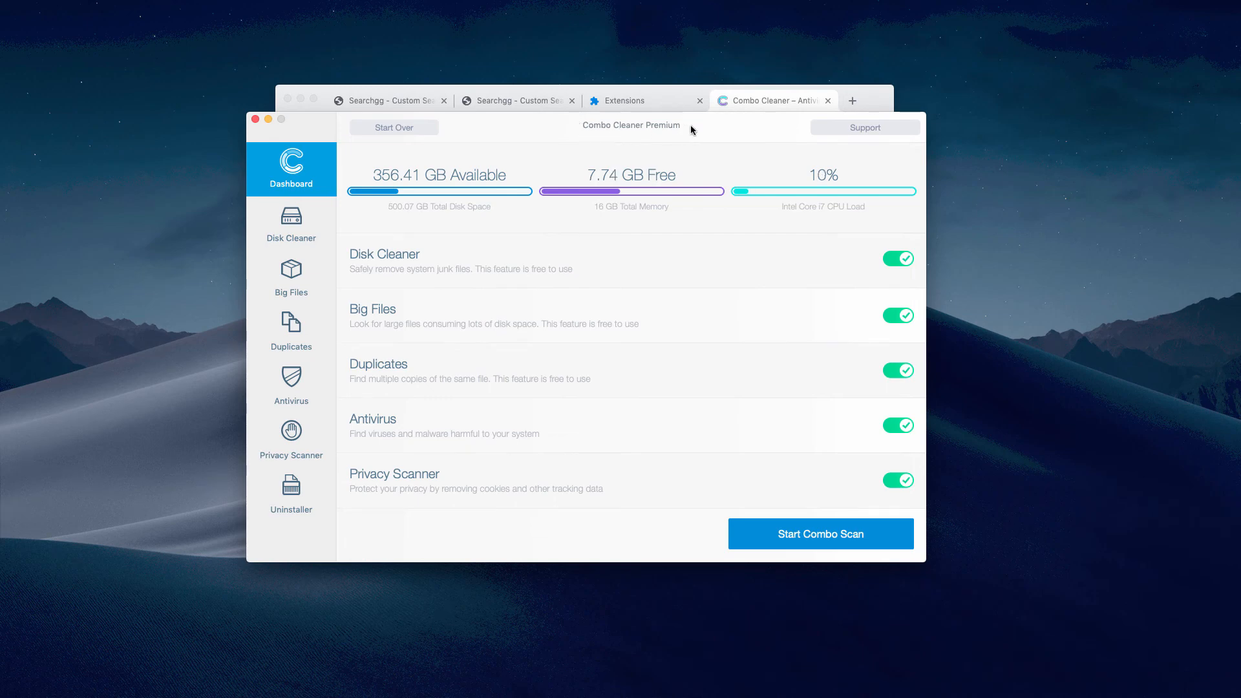
mouse_move(273, 389)
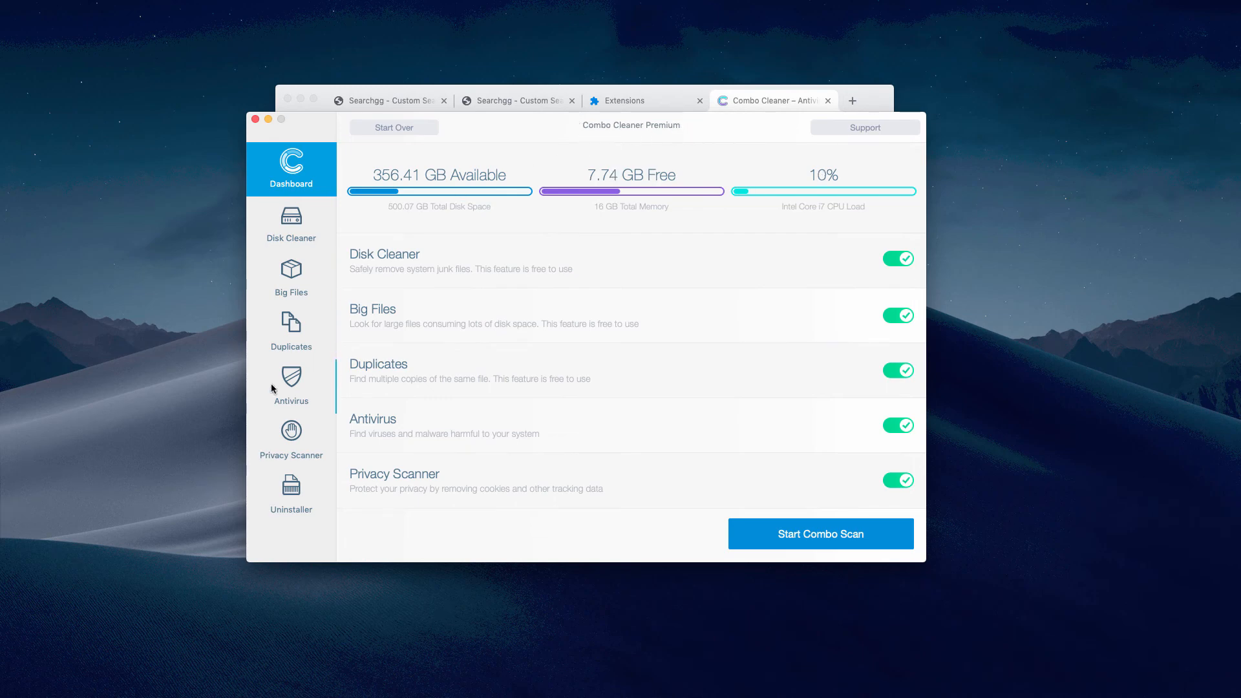
left_click(291, 385)
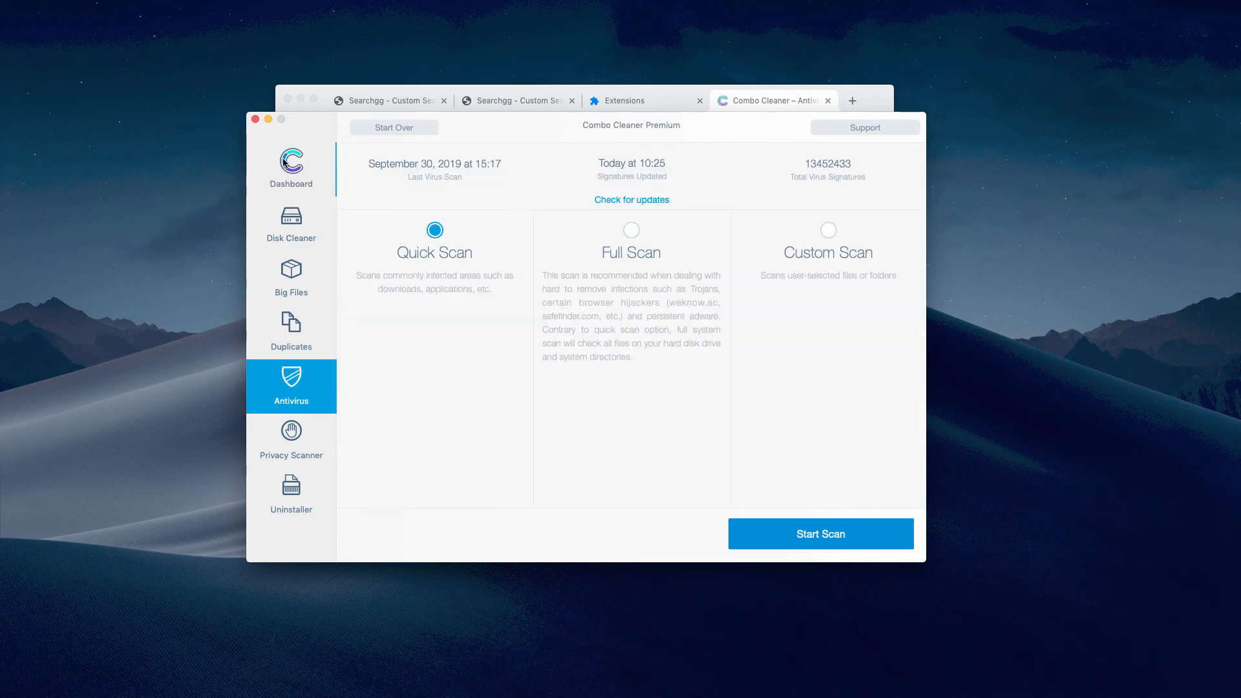
left_click(291, 167)
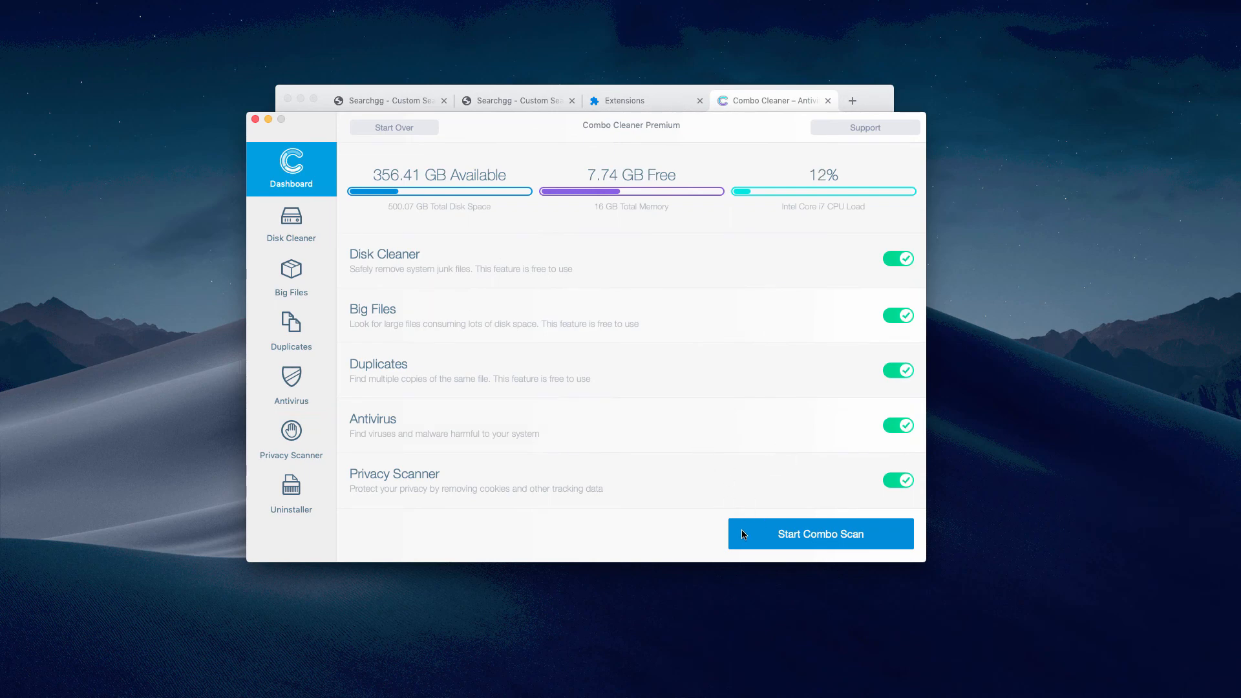
Step: Start the Combo Scan of the Mac from the Dashboard
left_click(819, 534)
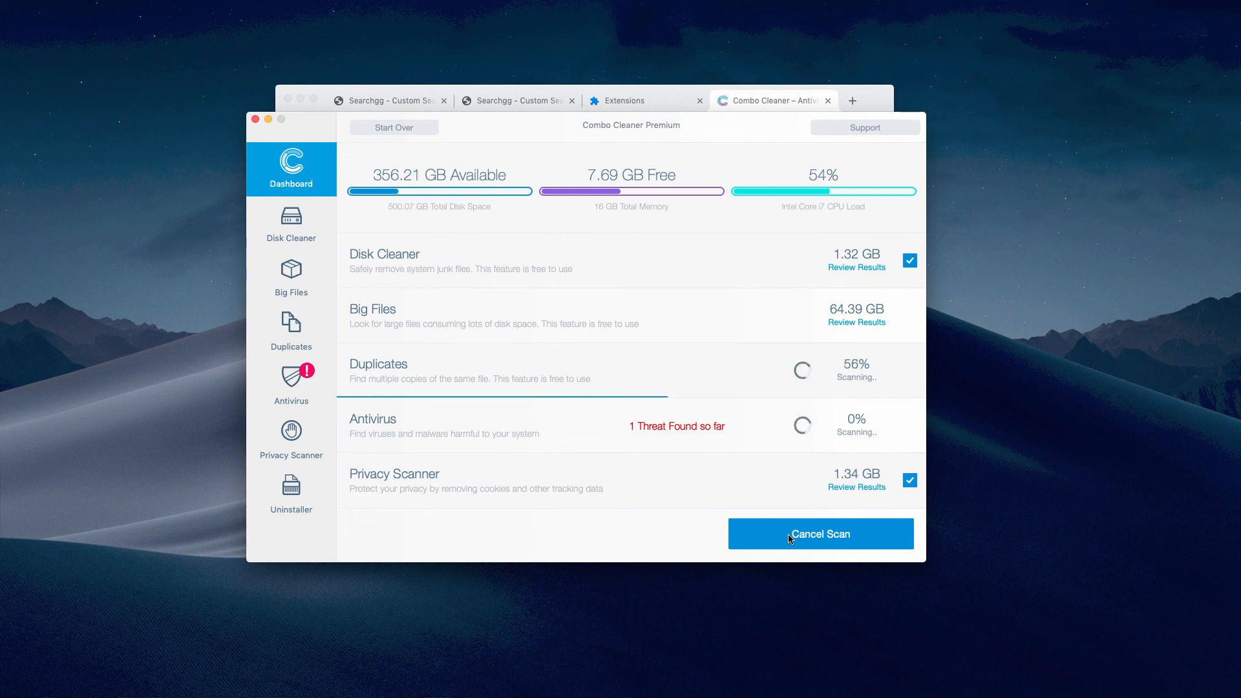
mouse_move(704, 375)
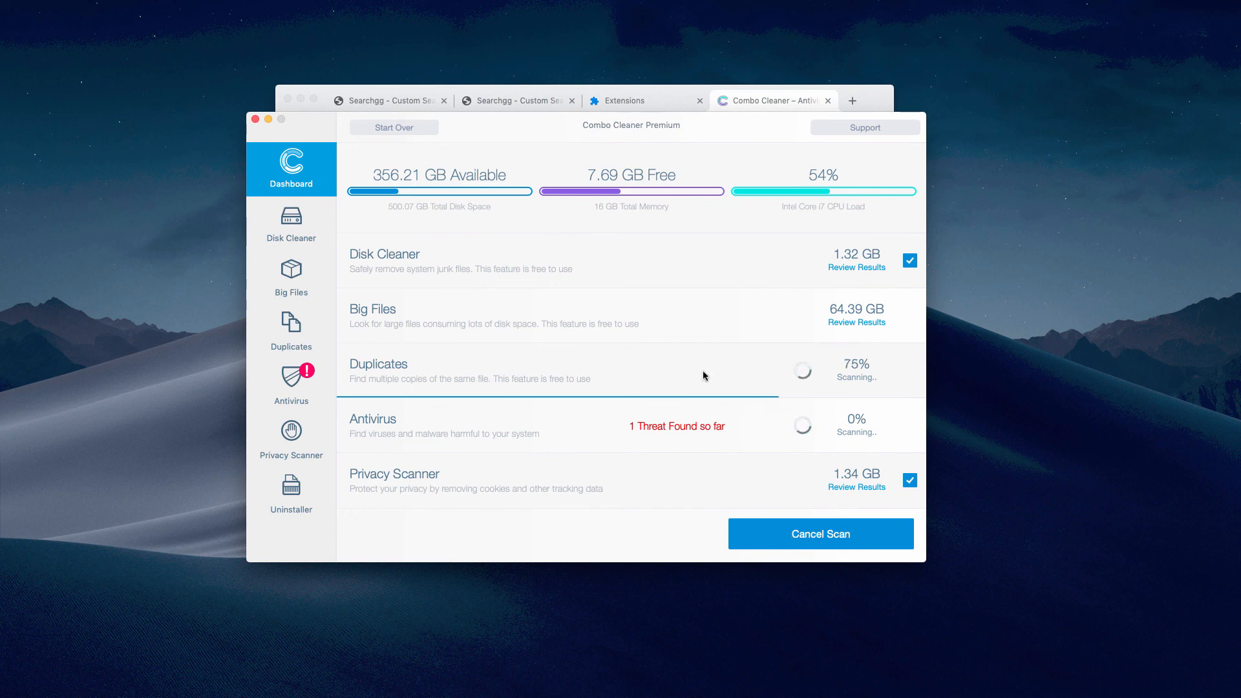